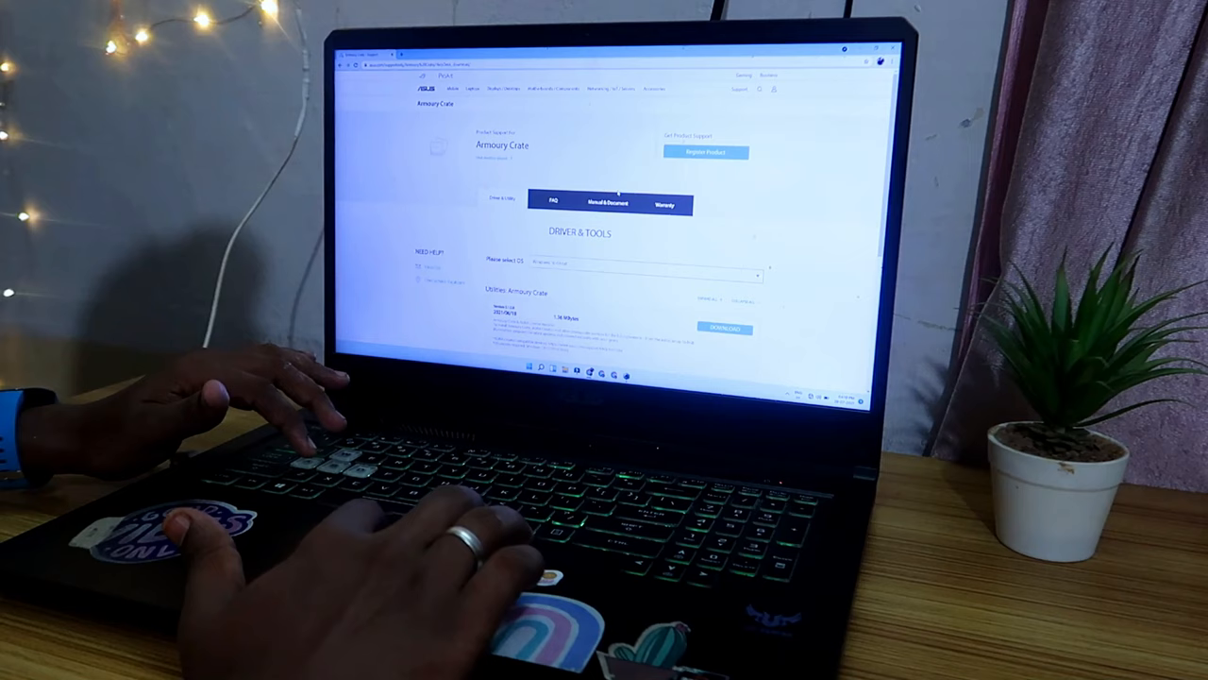
{"action": "scroll", "scroll_direction": "down", "scroll_amount": 3}
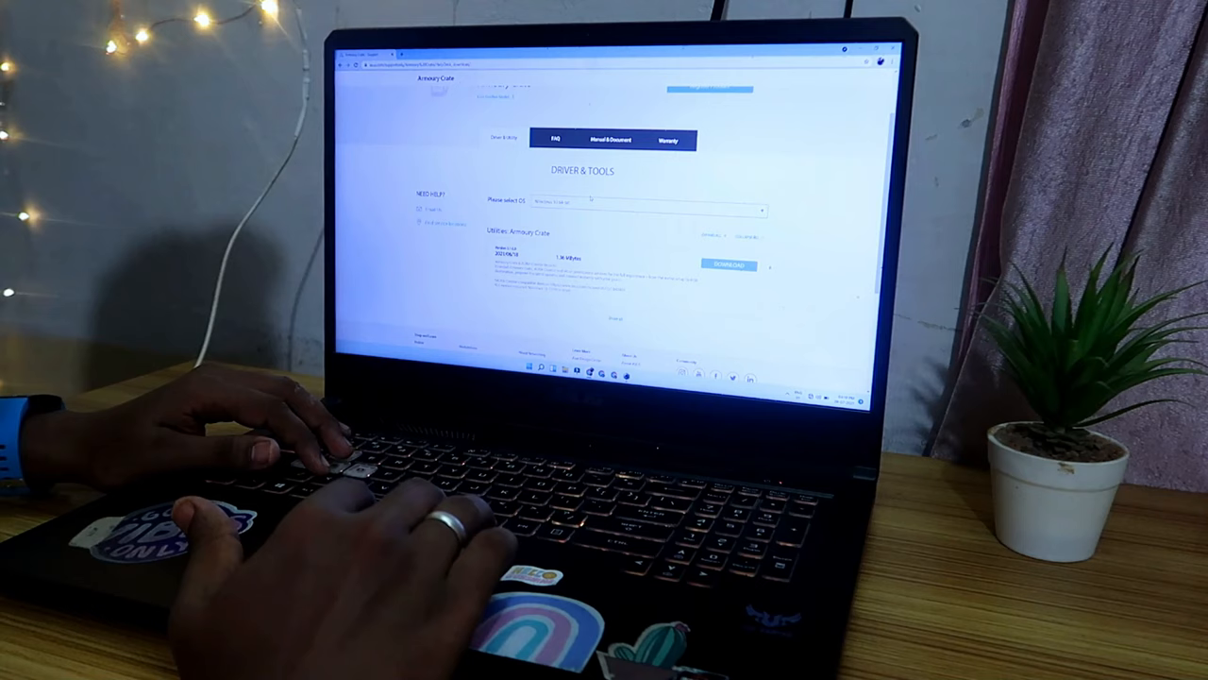